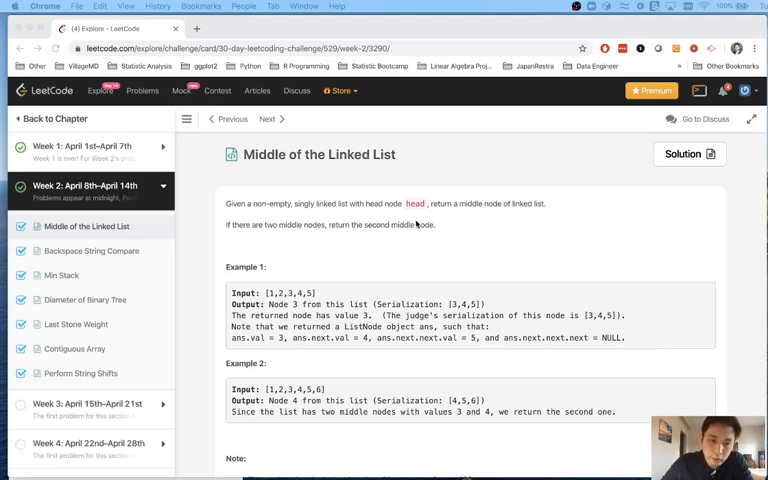
{"action": "mouse_move", "coordinate": [394, 263]}
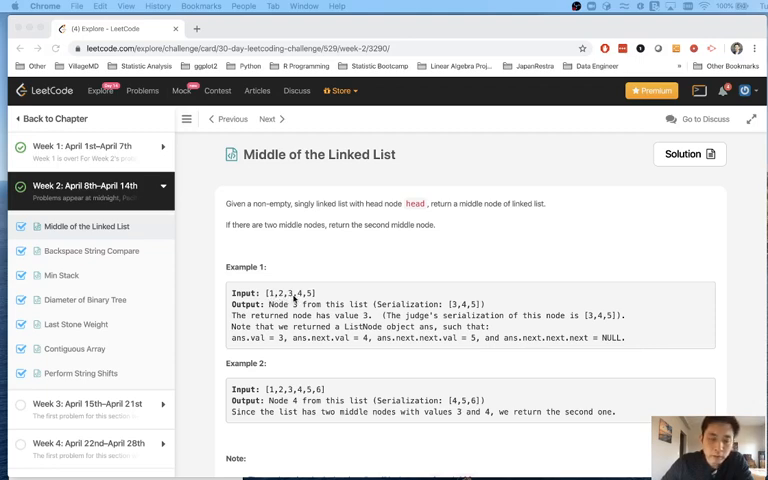
- Read Example 1, Example 2 and the Note down to the Python3 starter code
{"action": "scroll", "scroll_direction": "down", "scroll_amount": 3}
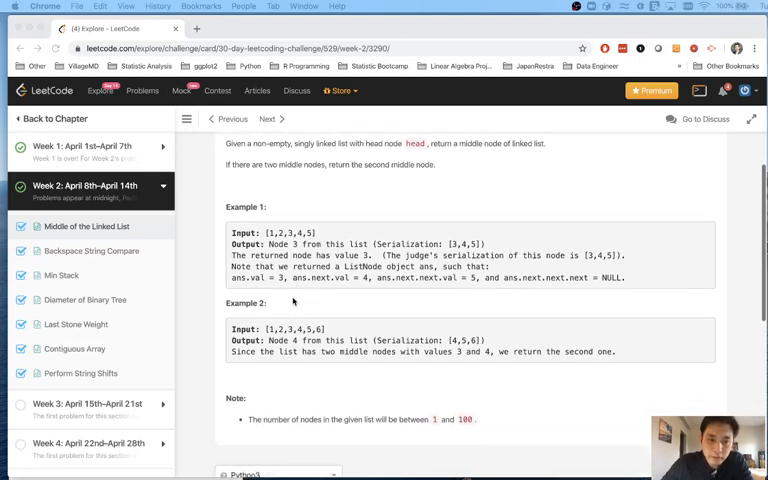
{"action": "scroll", "scroll_direction": "down", "scroll_amount": 3}
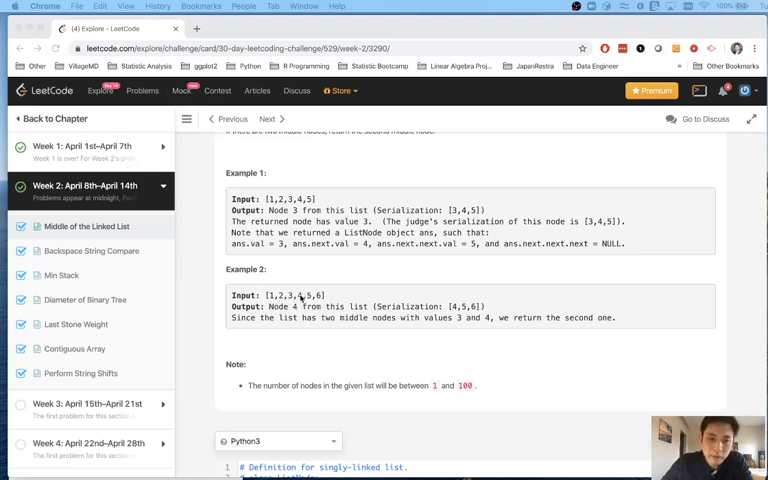
{"action": "scroll", "scroll_direction": "down", "scroll_amount": 3}
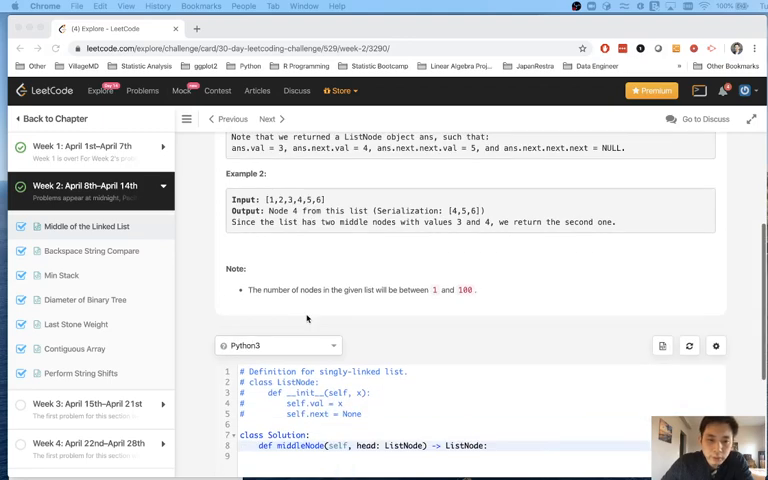
- Scroll down to bring the middleNode editor into view
{"action": "scroll", "scroll_direction": "down", "scroll_amount": 3}
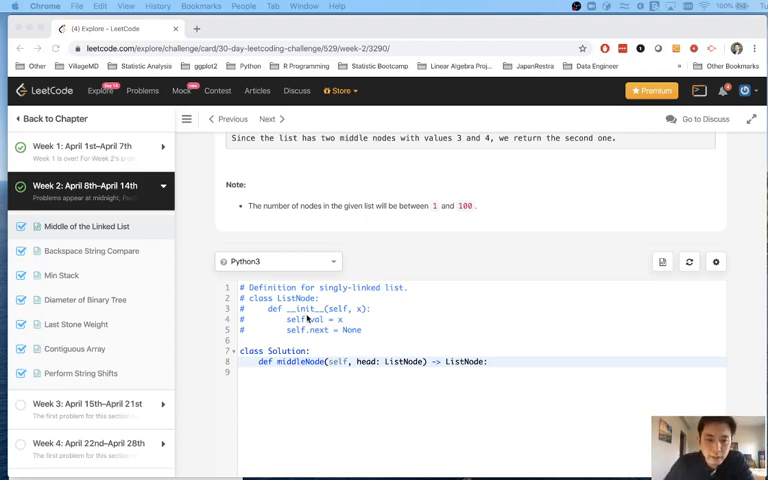
{"action": "mouse_move", "coordinate": [332, 343]}
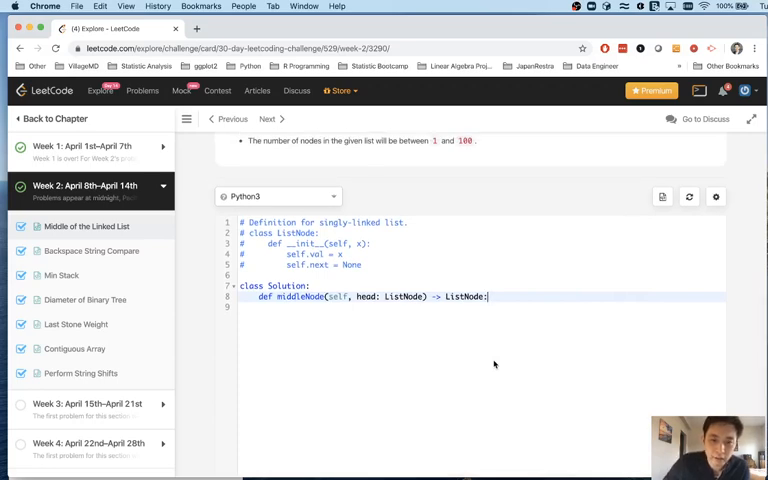
{"action": "mouse_move", "coordinate": [467, 353]}
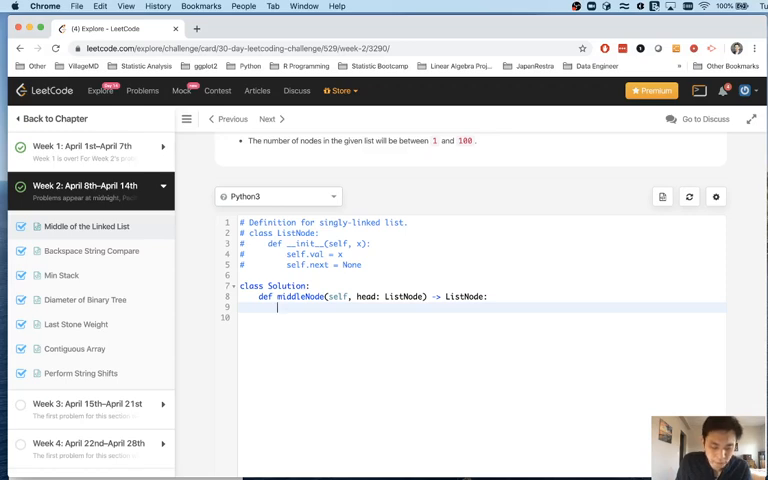
- Initialize len_list = 0 and set start = node = head
{"action": "type", "text": "len_"}
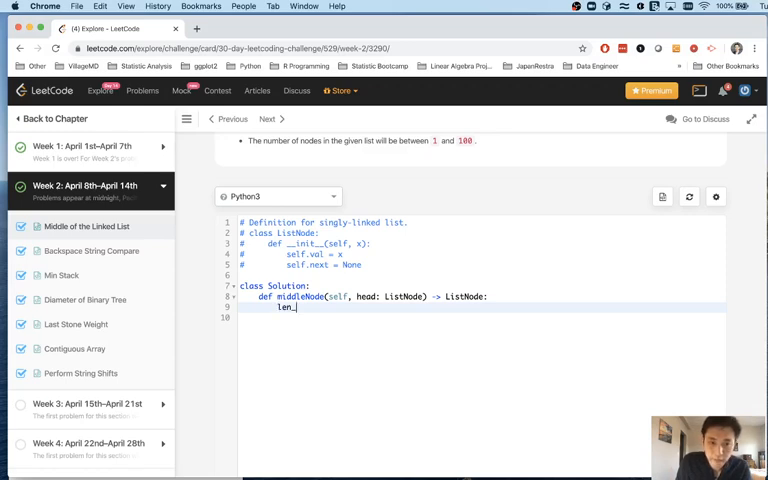
{"action": "type", "text": "list"}
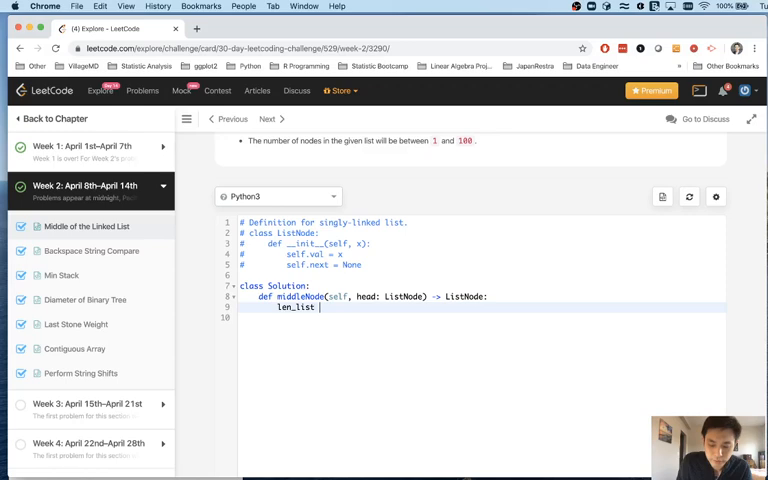
{"action": "type", "text": "= 0"}
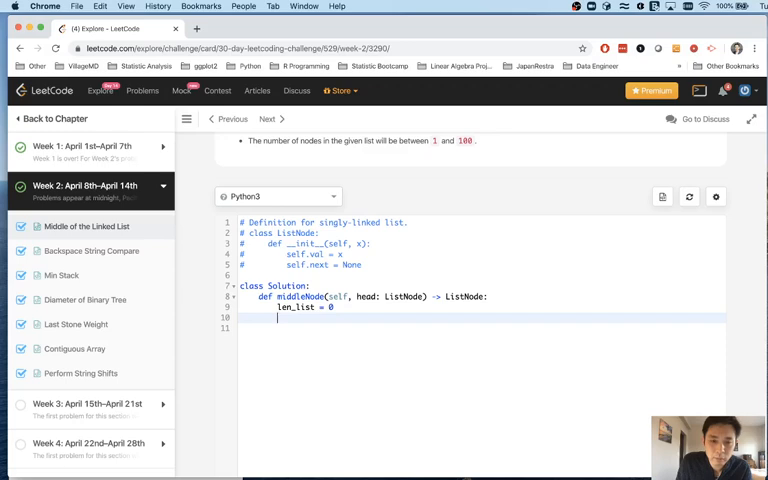
{"action": "type", "text": "for"}
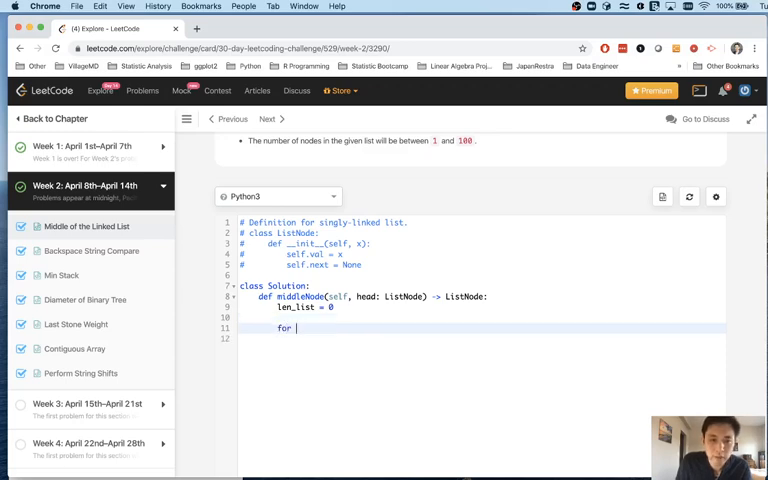
{"action": "type", "text": "while"}
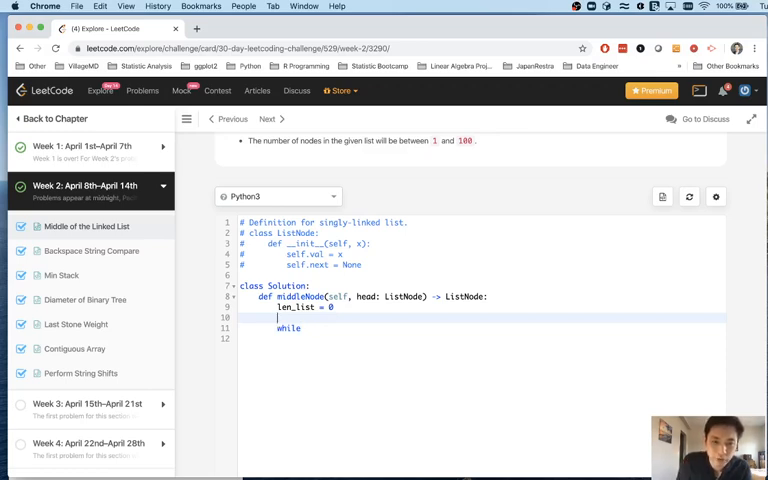
{"action": "type", "text": "hea"}
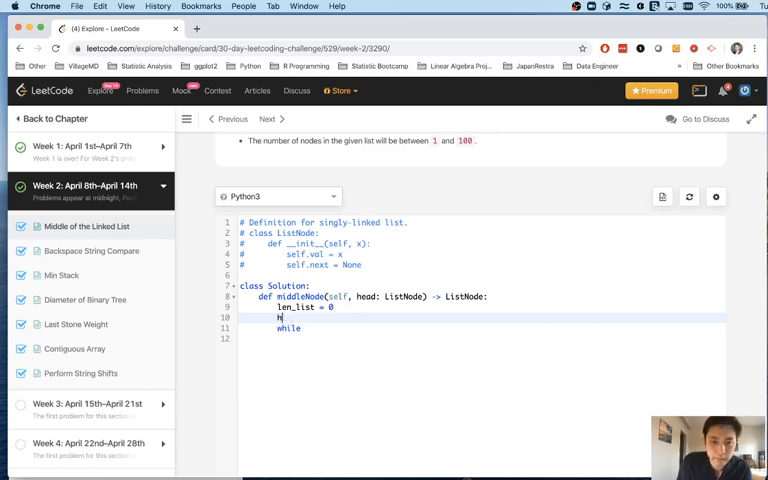
{"action": "type", "text": "start ="}
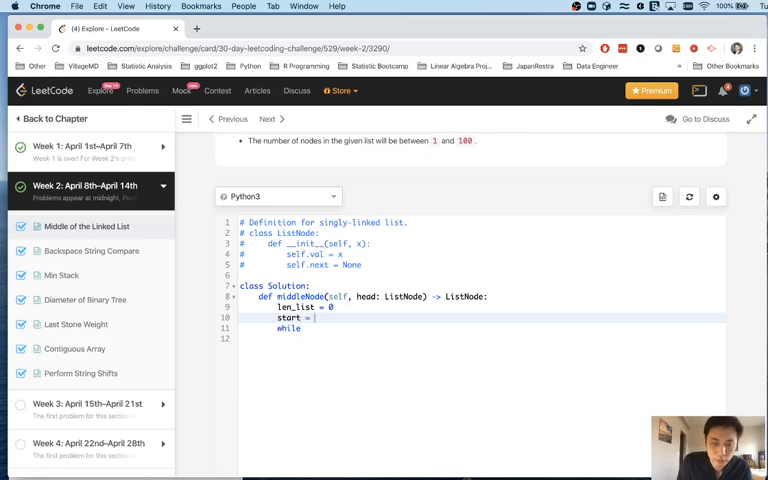
{"action": "type", "text": "head"}
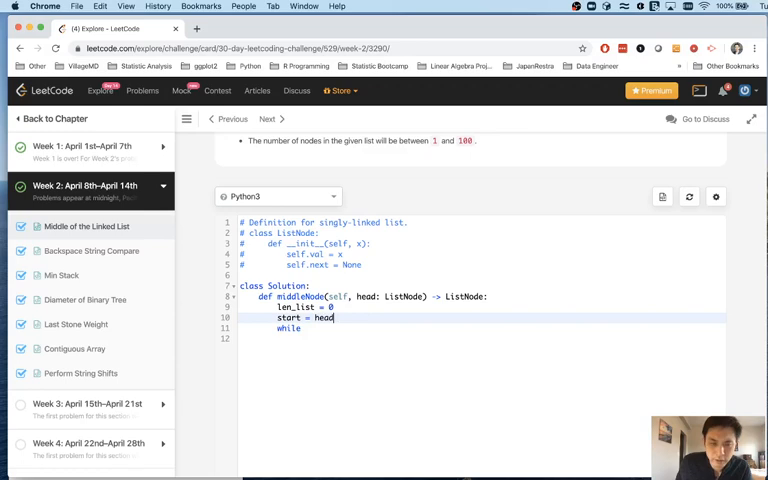
{"action": "type", "text": "node ="}
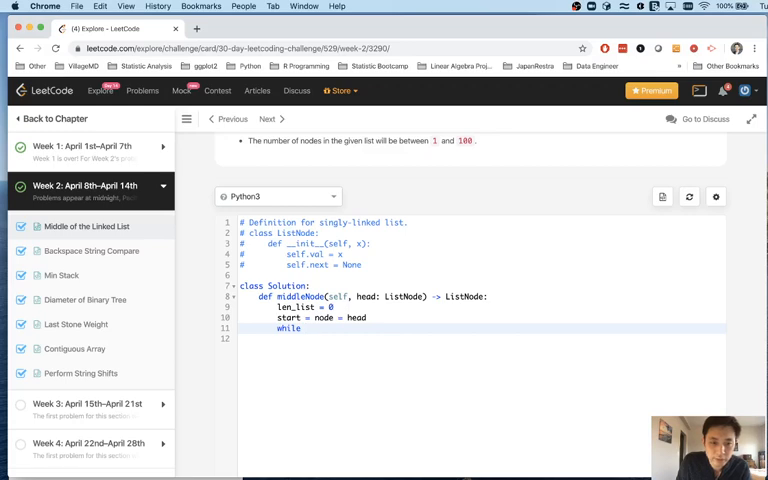
- Add a while start: loop incrementing len_list by 1 and advancing start = start.next
{"action": "type", "text": "start:"}
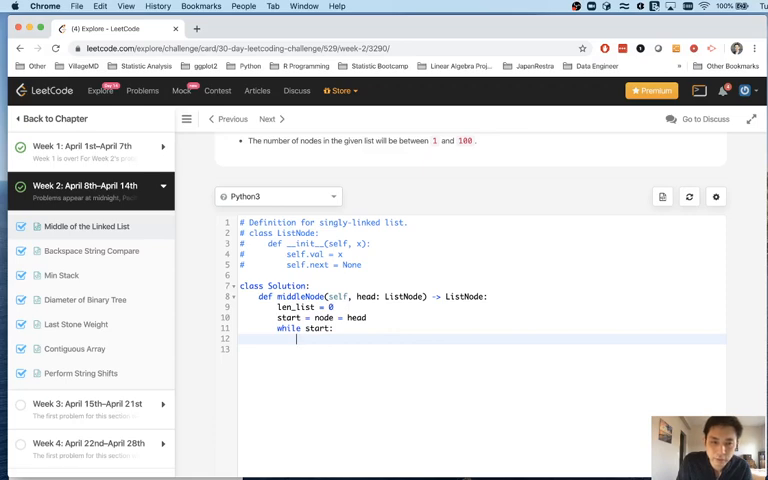
{"action": "type", "text": "len_list +="}
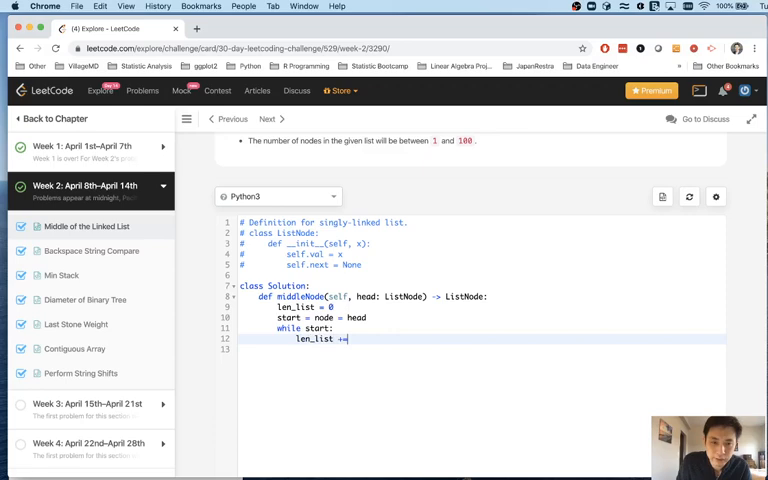
{"action": "type", "text": "1"}
{"action": "left_click", "coordinate": [482, 349]}
{"action": "type", "text": "start = start.n"}
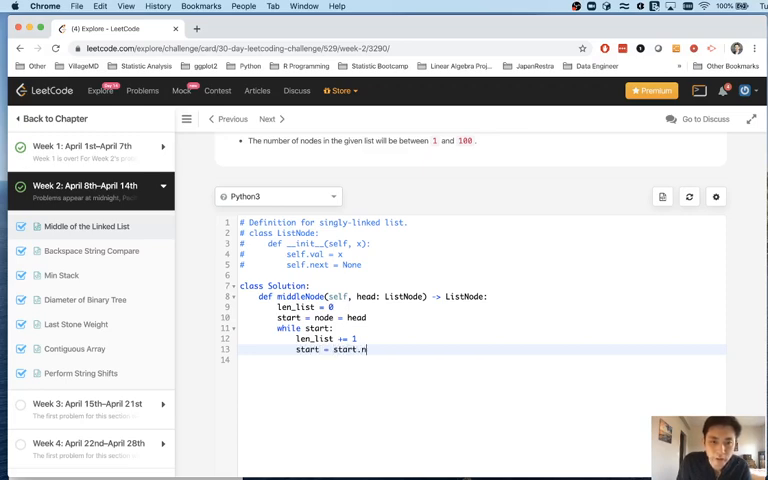
{"action": "type", "text": "ext"}
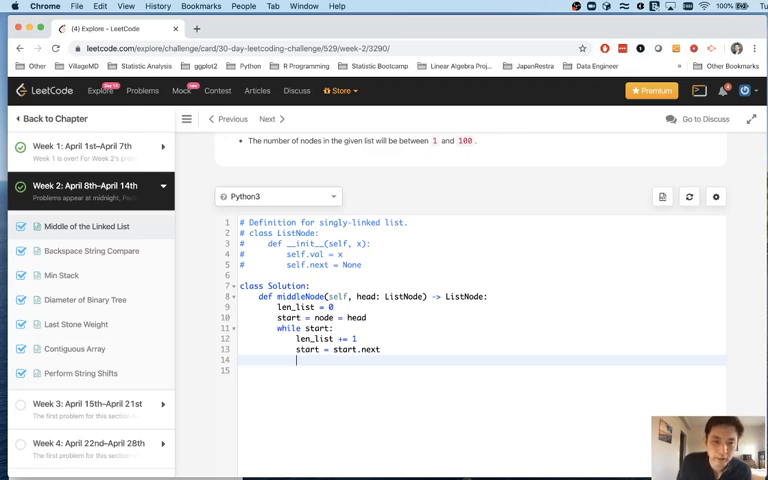
{"action": "key", "text": "enter"}
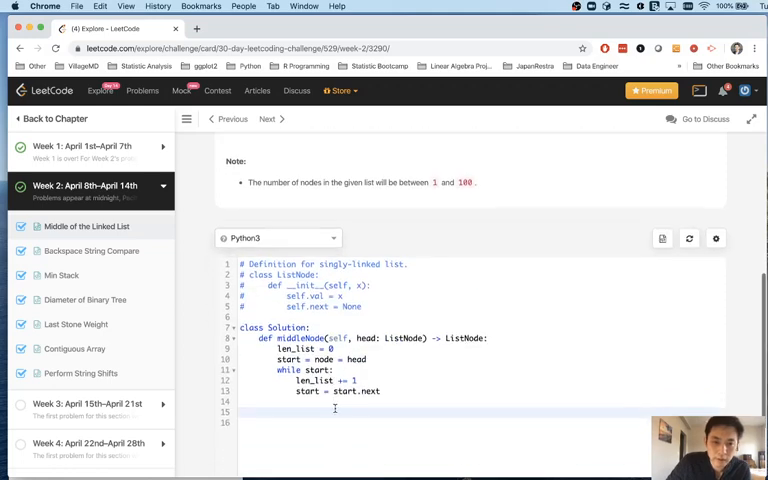
- Compute middle = len_list // 2
{"action": "type", "text": "middle ="}
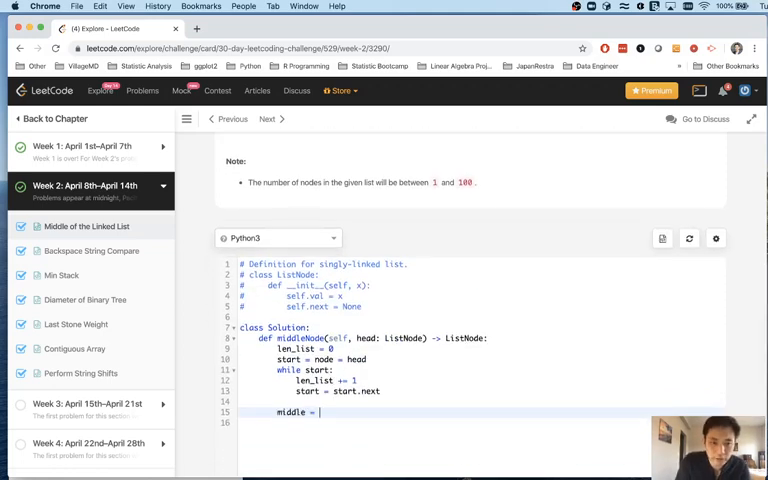
{"action": "type", "text": "len_"}
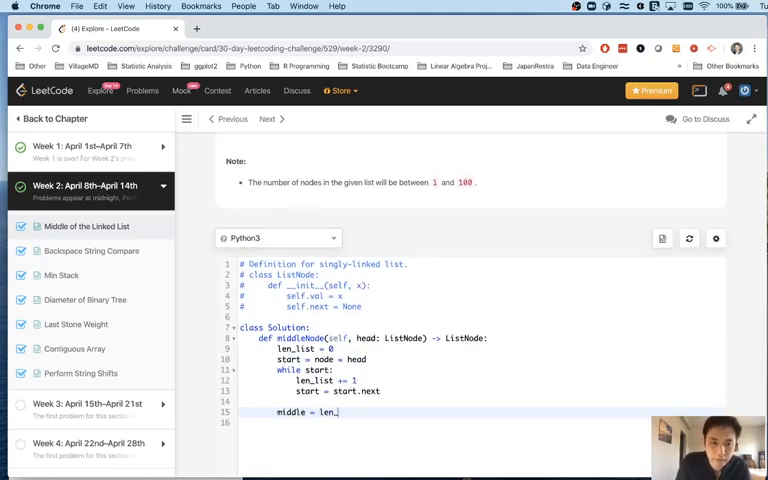
{"action": "type", "text": "list //2"}
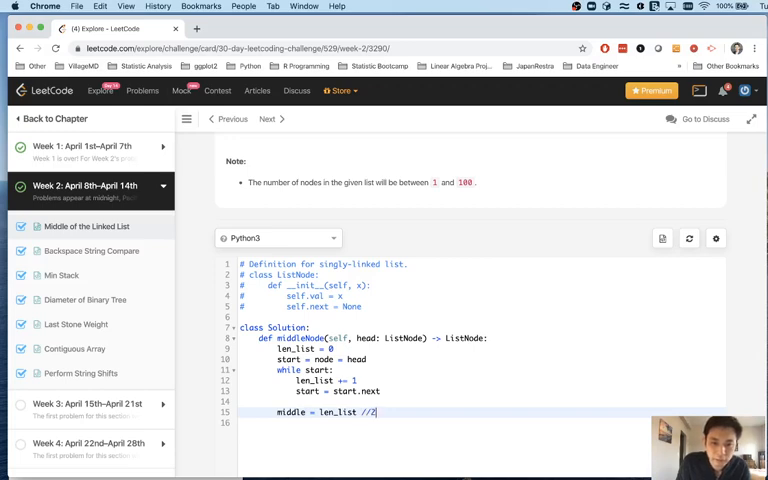
{"action": "key", "text": "enter"}
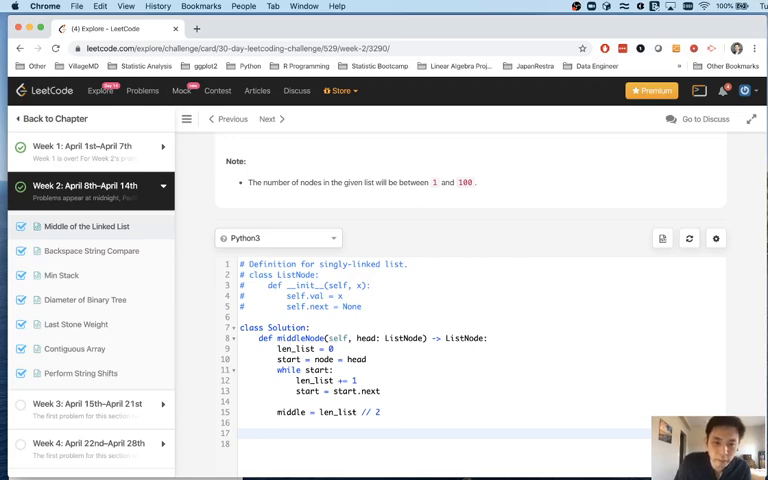
- Loop over node with counter 0, returning node when counter == middle, else advancing; return None
{"action": "type", "text": "n"}
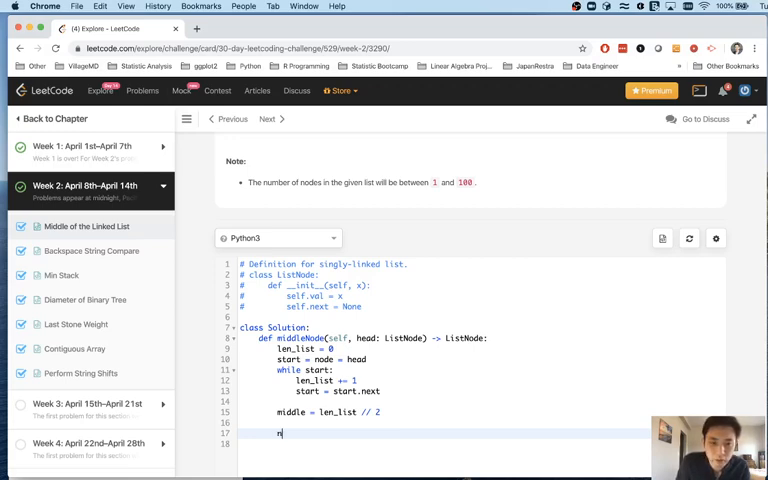
{"action": "type", "text": "ode:"}
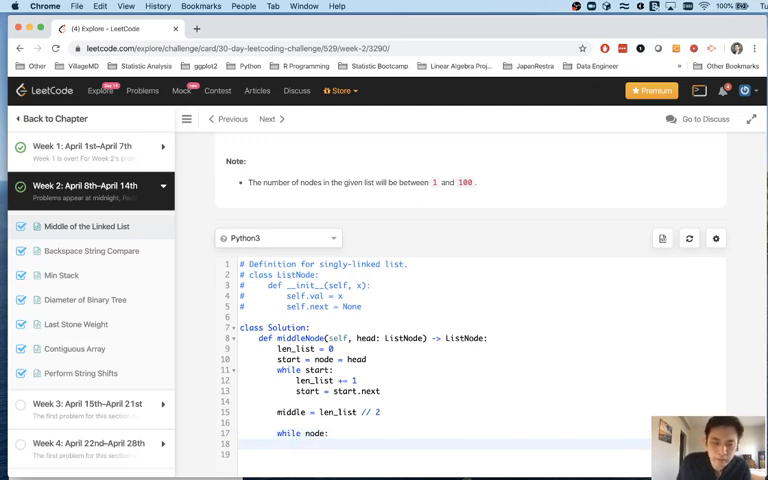
{"action": "type", "text": "counter ="}
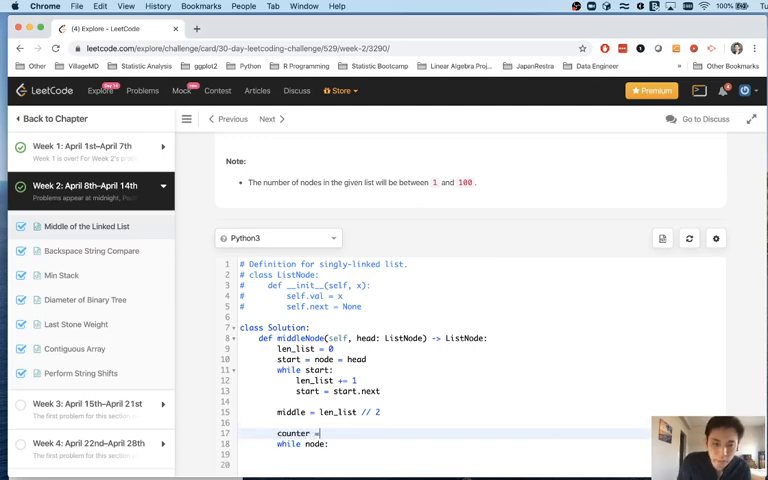
{"action": "type", "text": "0"}
{"action": "left_click", "coordinate": [444, 454]}
{"action": "type", "text": "if"}
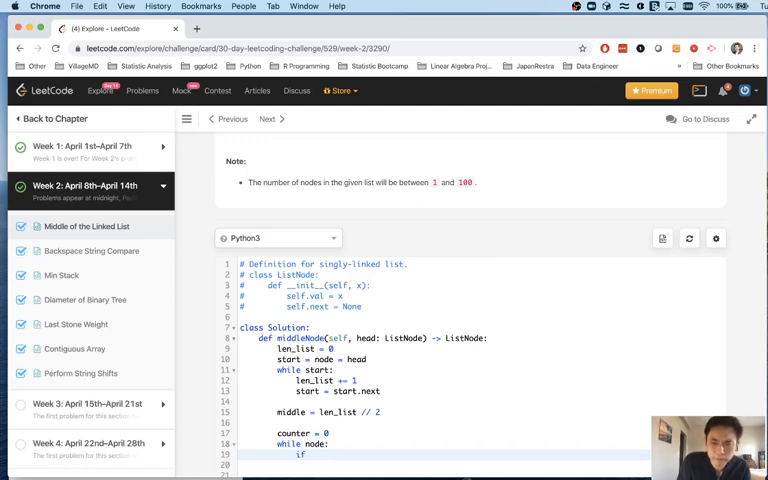
{"action": "type", "text": "counter == middle:"}
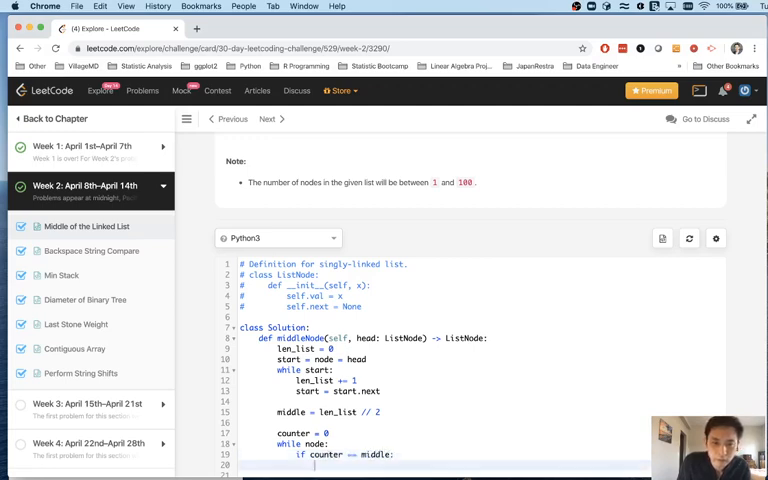
{"action": "type", "text": "return nod"}
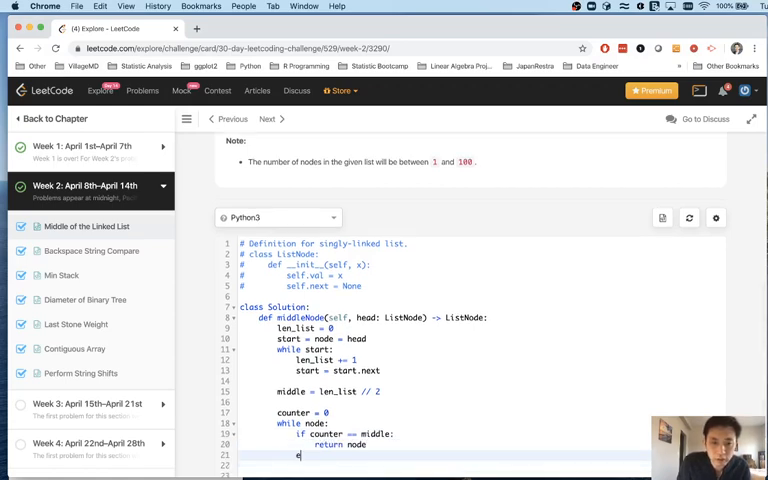
{"action": "type", "text": "else:"}
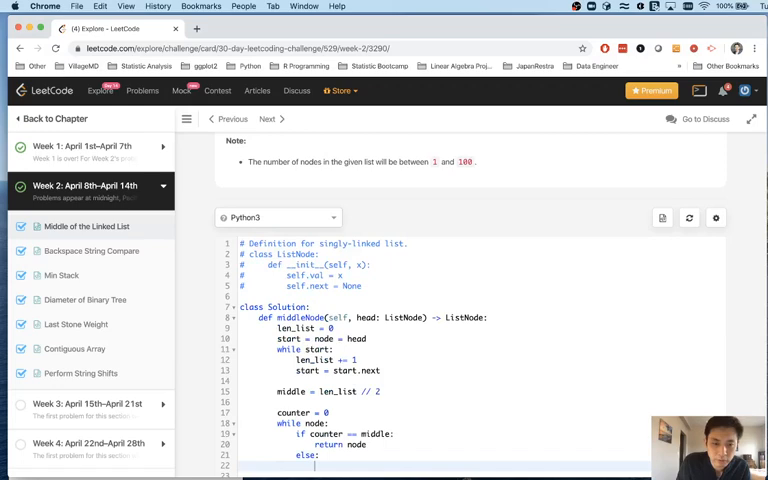
{"action": "type", "text": "node = node.next"}
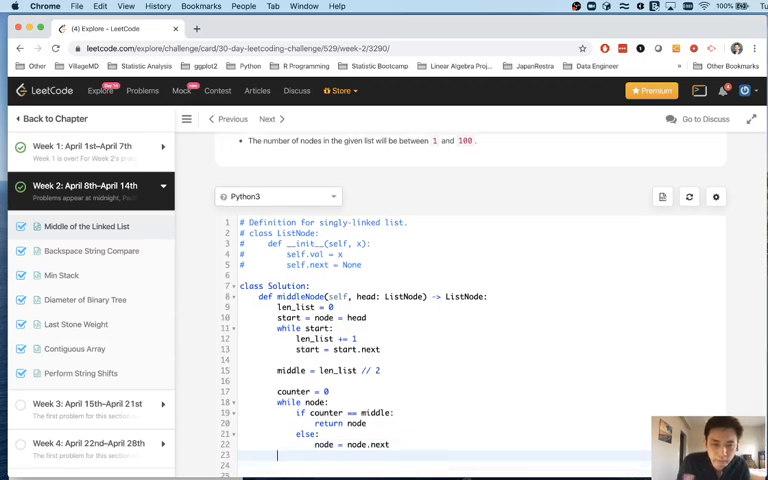
{"action": "type", "text": "return"}
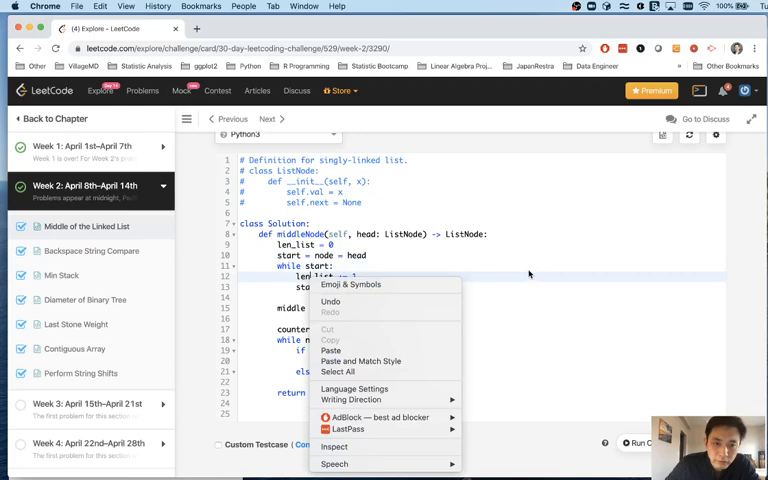
- Add print(len_list) debug output to test the code on [1,2,3,4,5]
{"action": "left_click", "coordinate": [447, 385]}
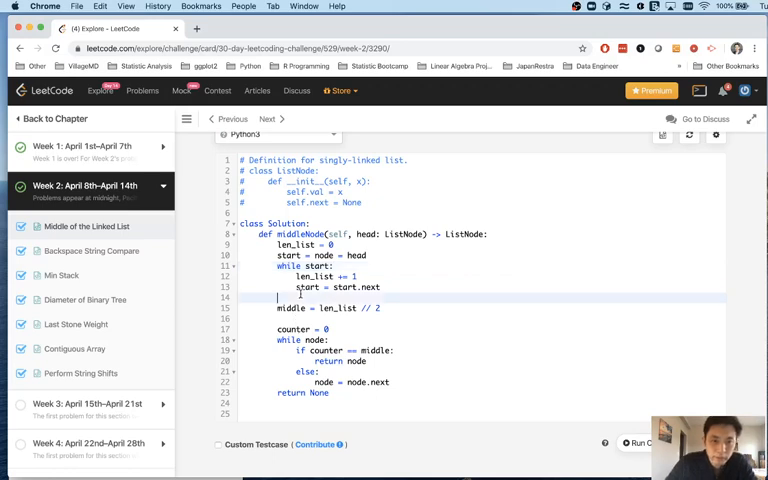
{"action": "type", "text": "print(len_)"}
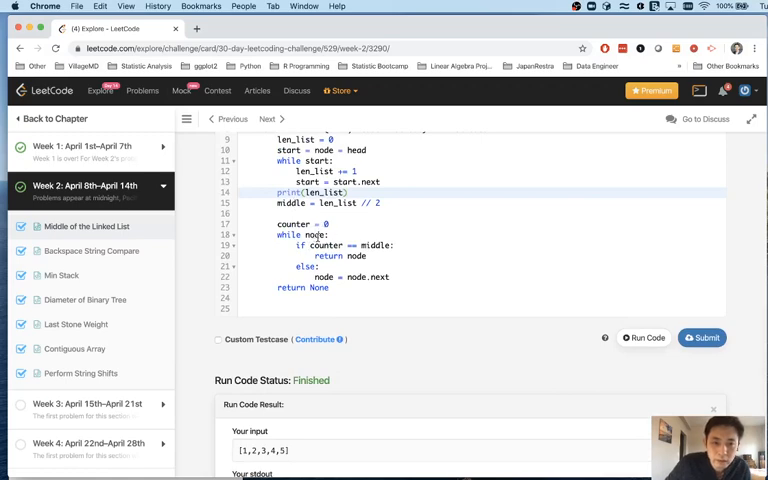
{"action": "type", "text": "print"}
{"action": "type", "text": "counter += 1"}
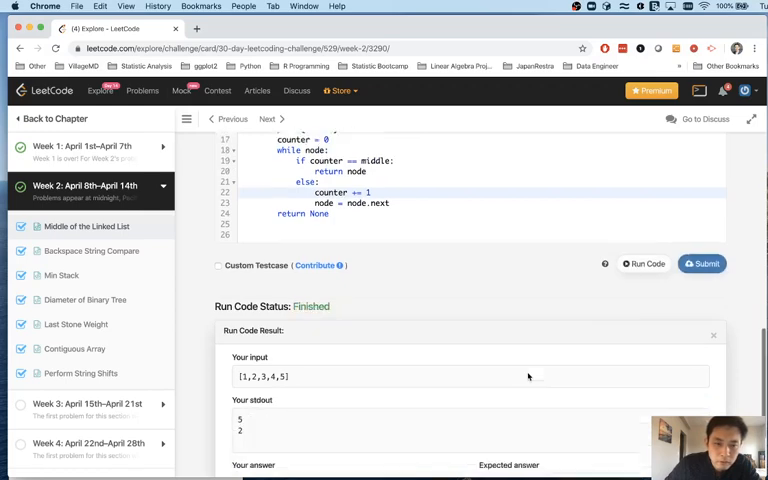
- Open More Details for the Accepted submission passing 15 of 15 tests
{"action": "scroll", "scroll_direction": "down", "scroll_amount": 3}
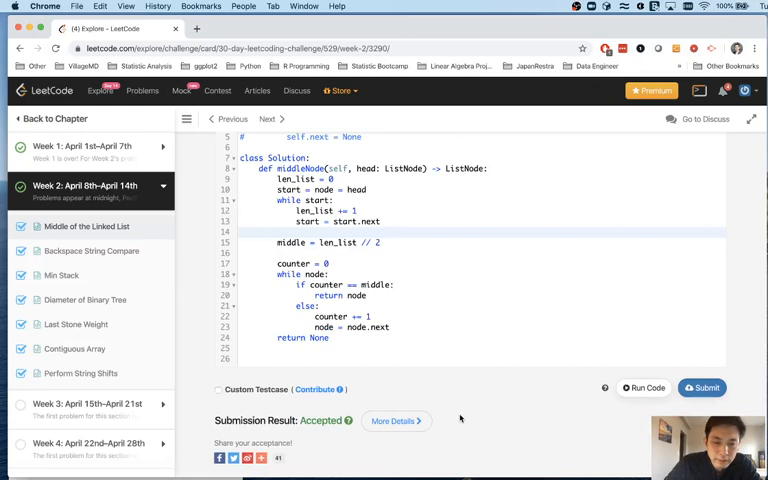
{"action": "left_click", "coordinate": [393, 421]}
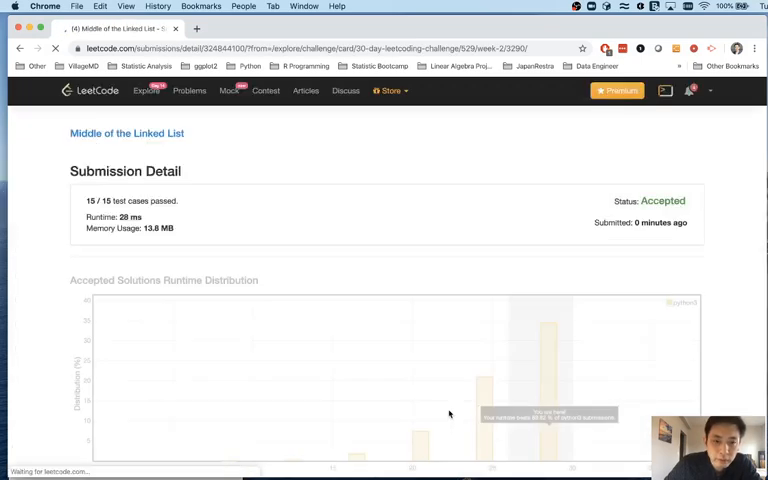
- View the 28 ms runtime distribution chart, then go back to the problem page
{"action": "scroll", "scroll_direction": "down", "scroll_amount": 3}
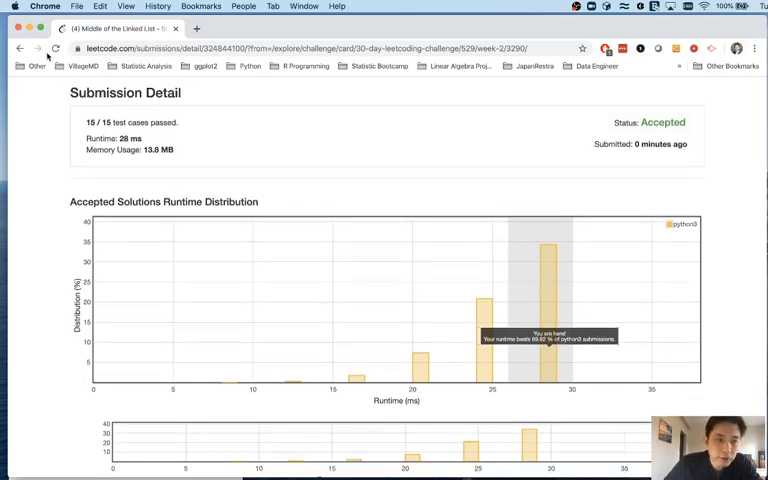
{"action": "left_click", "coordinate": [20, 48]}
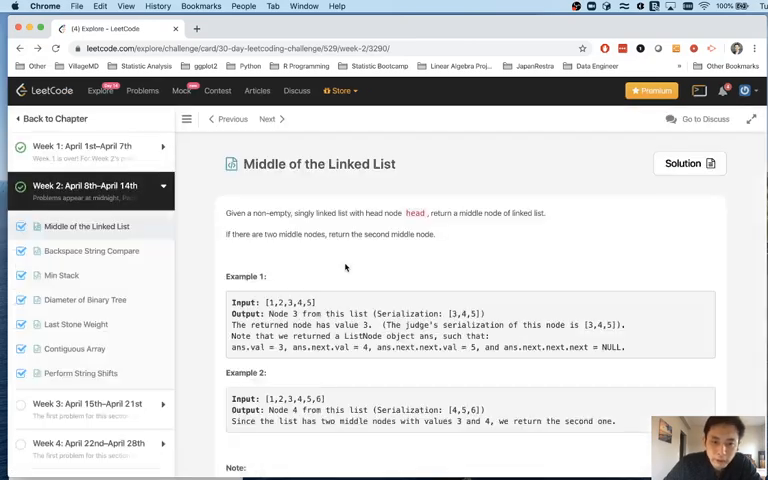
{"action": "scroll", "scroll_direction": "down", "scroll_amount": 3}
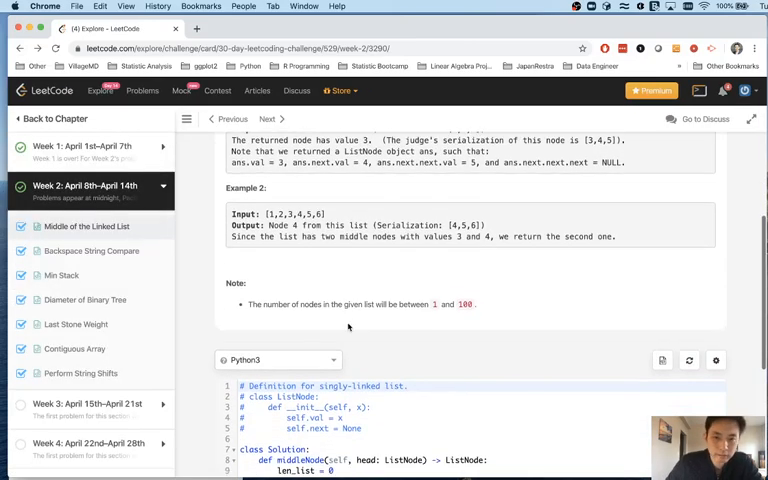
{"action": "scroll", "scroll_direction": "down", "scroll_amount": 3}
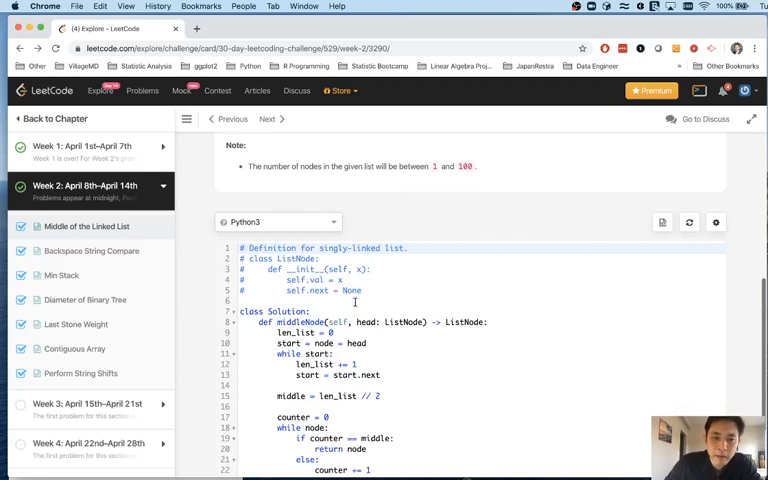